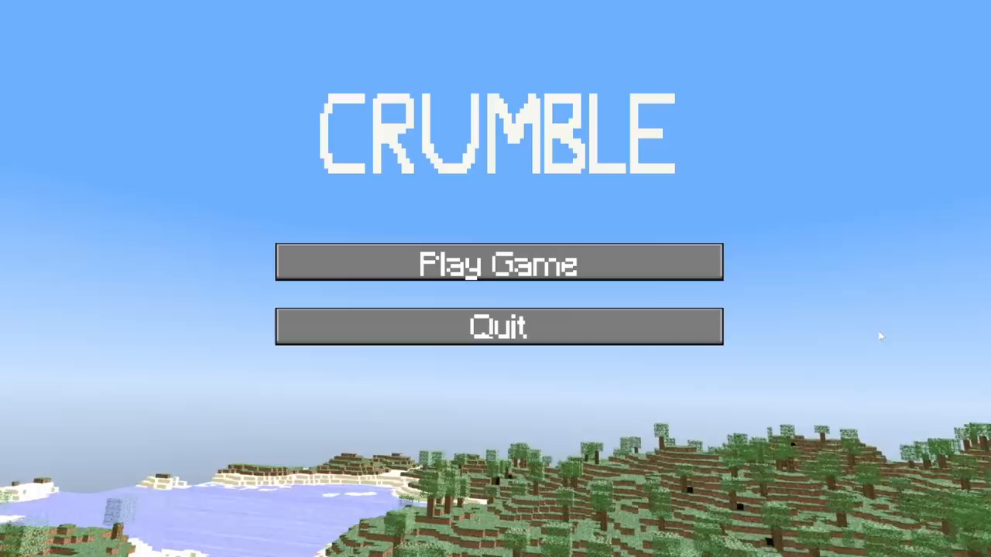
Start a new world from the world list and name it "I create a world"
{"action": "left_click", "coordinate": [495, 263]}
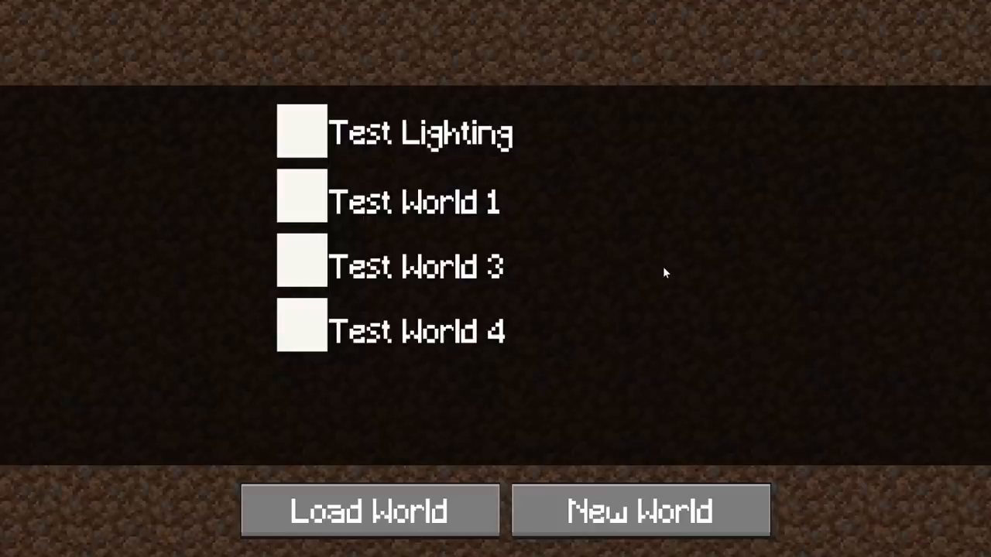
{"action": "left_click", "coordinate": [650, 511]}
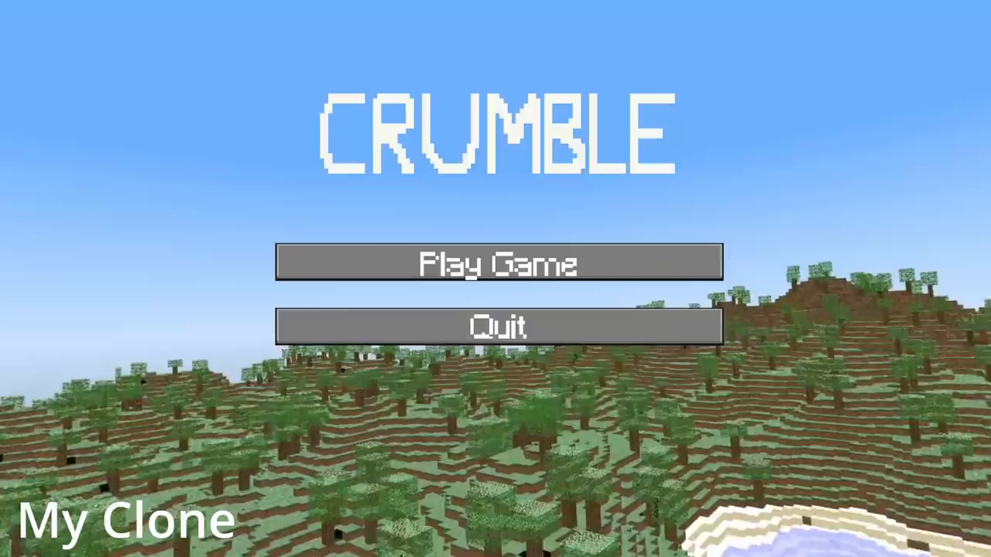
{"action": "left_click", "coordinate": [495, 263]}
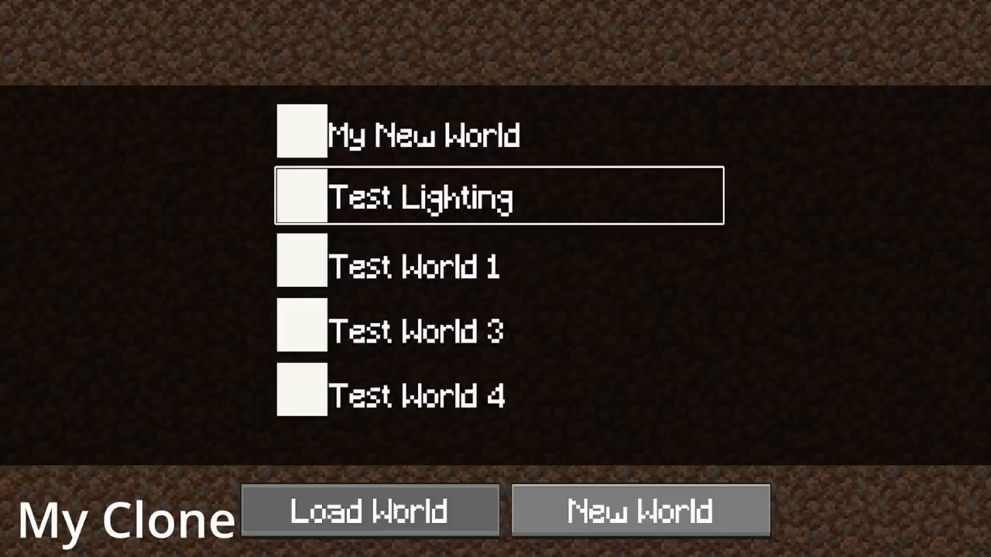
{"action": "left_click", "coordinate": [641, 511]}
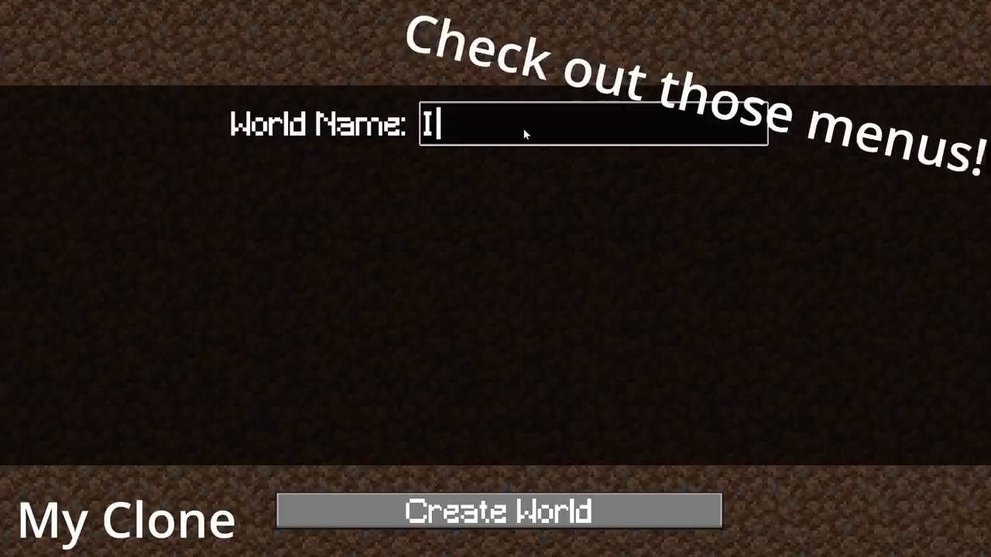
{"action": "type", "text": "create a world"}
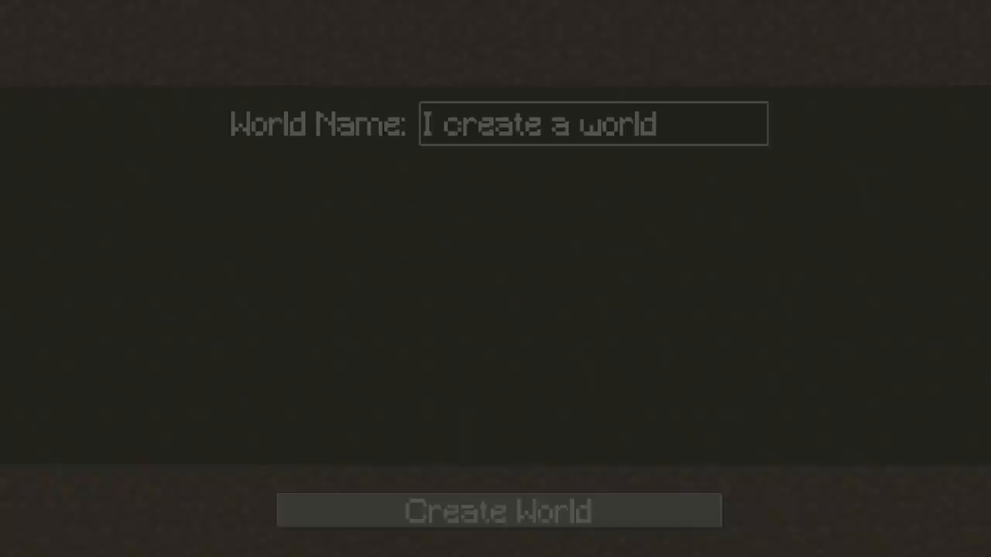